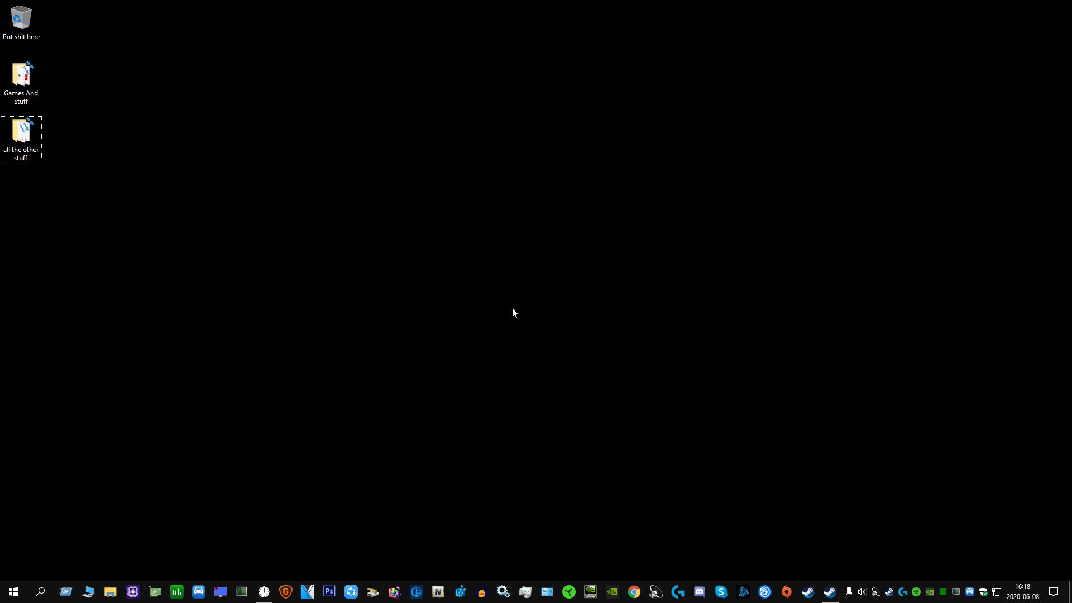
mouse_move(355, 253)
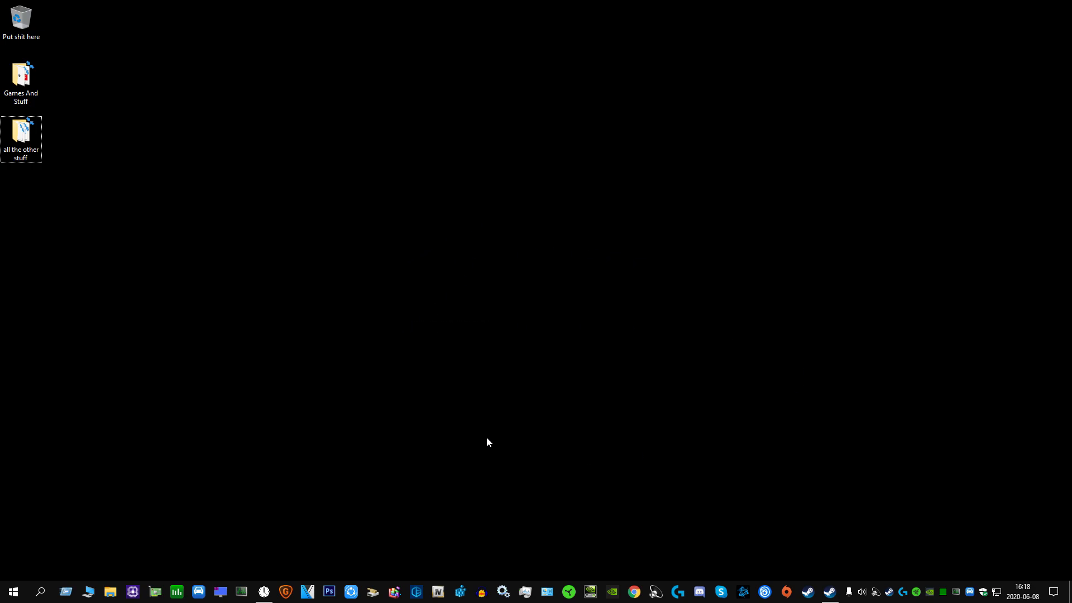
mouse_move(496, 430)
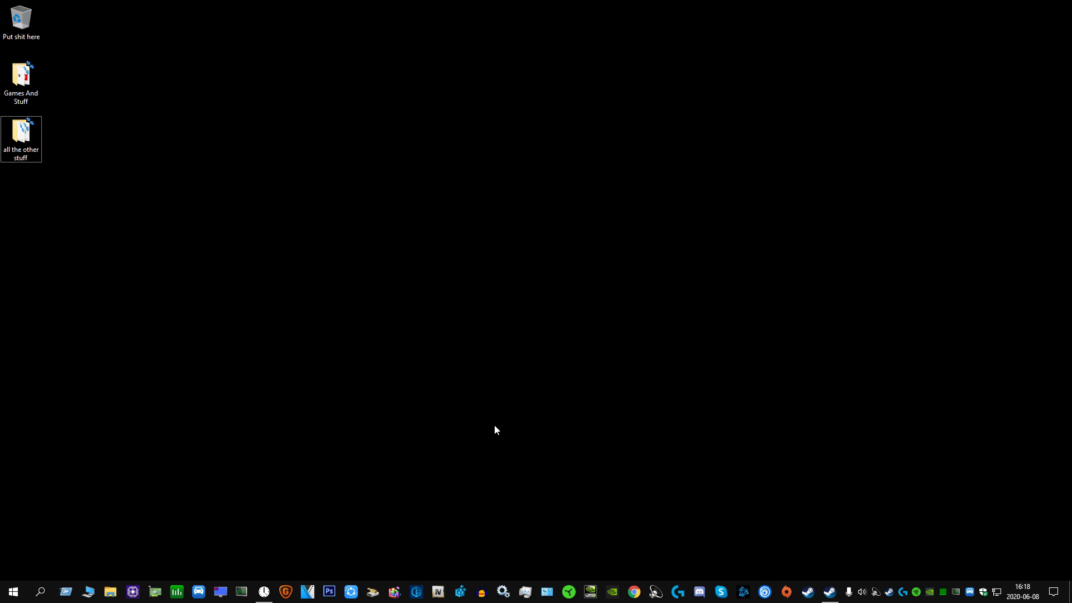
mouse_move(495, 427)
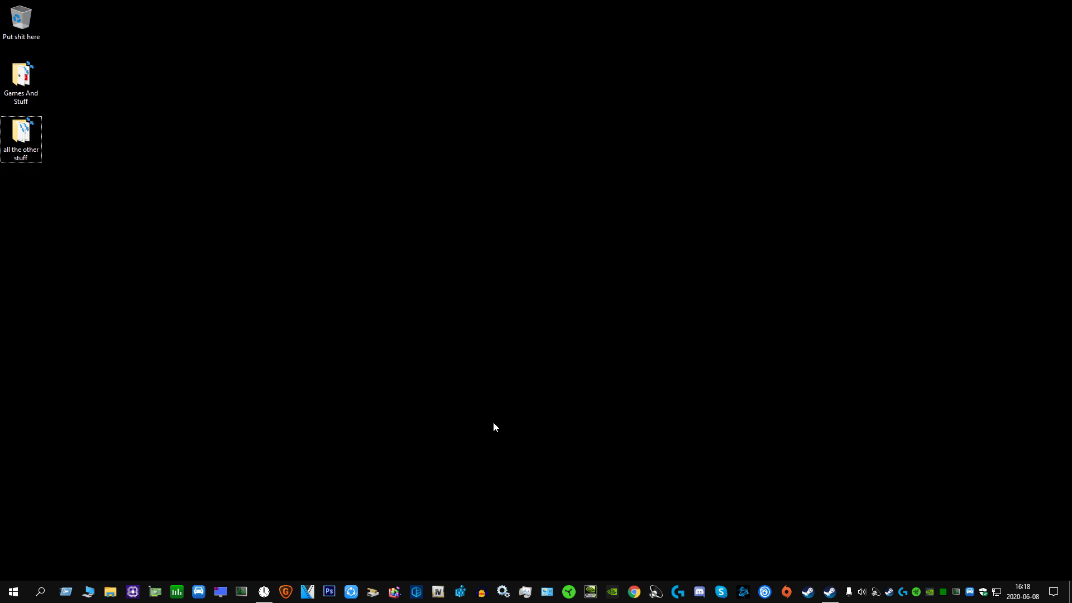
mouse_move(771, 441)
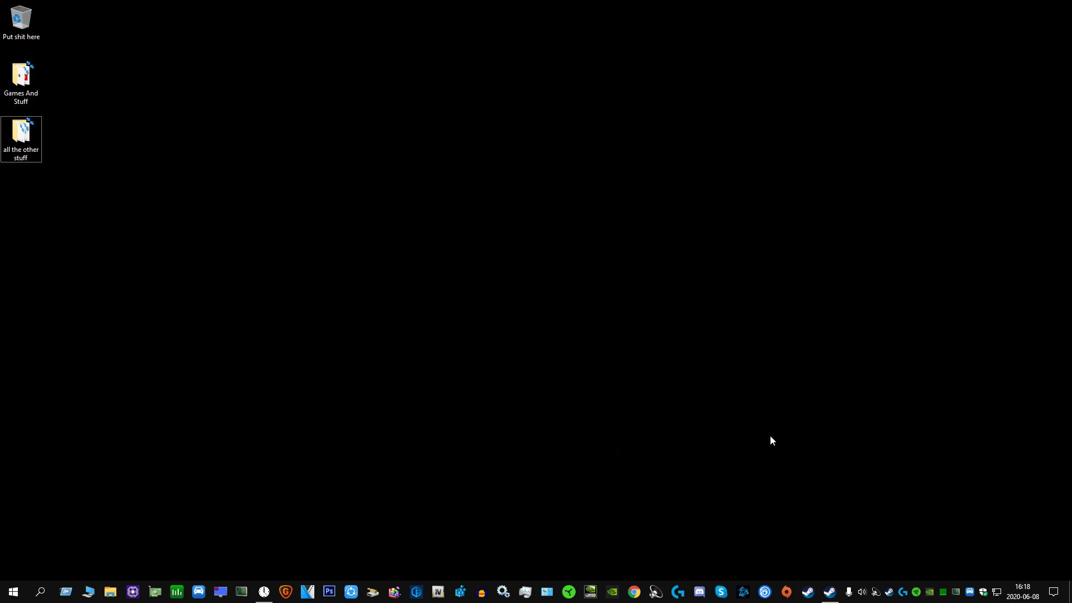